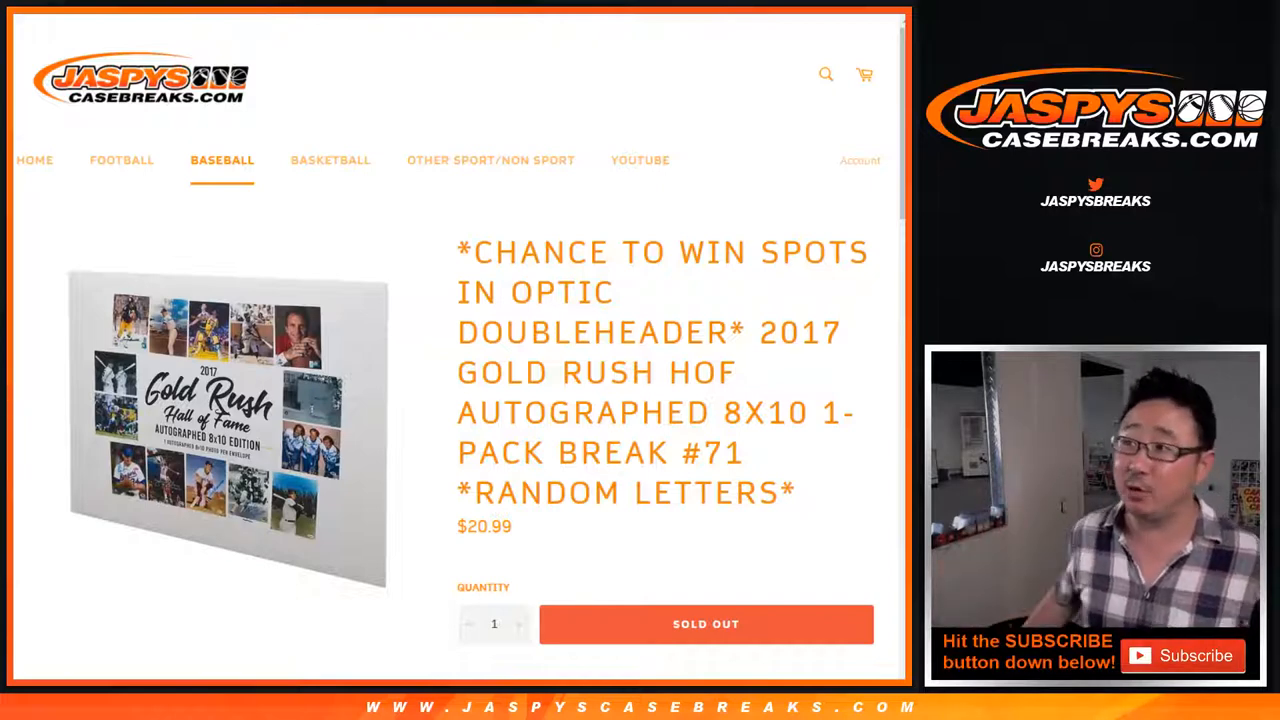
Step: Review the Gold Rush break's 19-spot random-letter list on the Jaspys Casebreaks product page
scroll("up", 3)
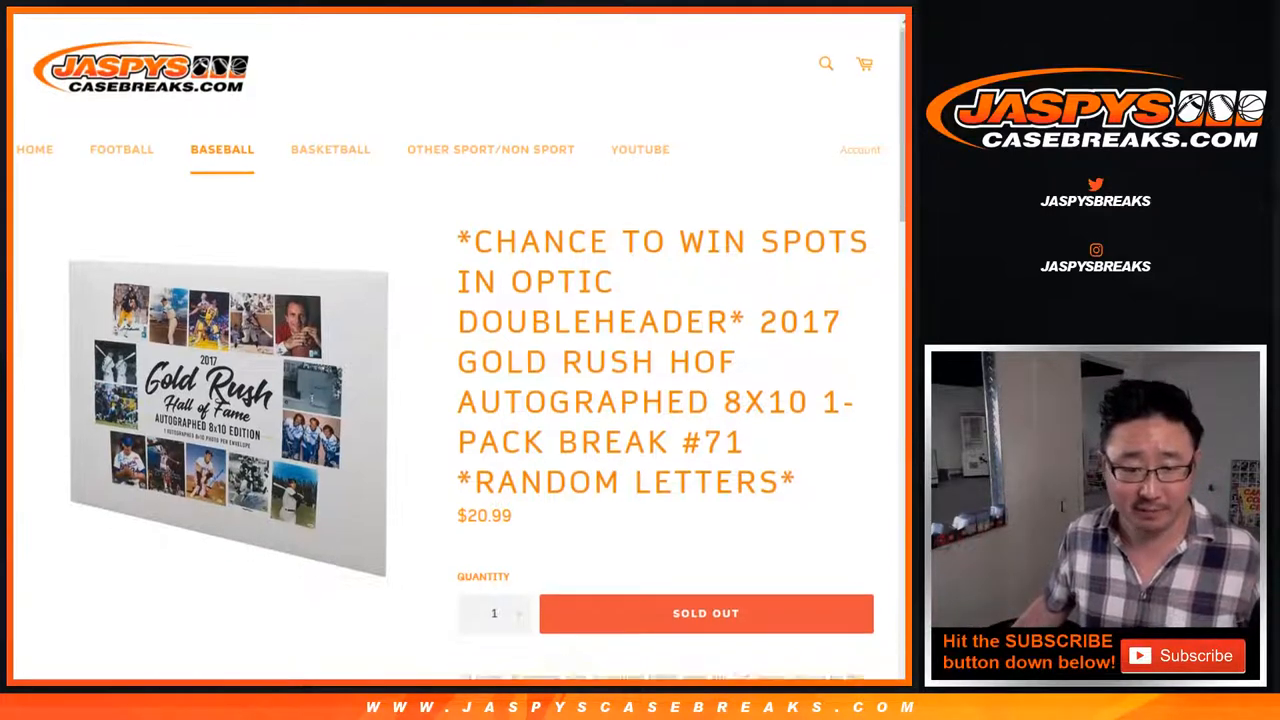
scroll("down", 3)
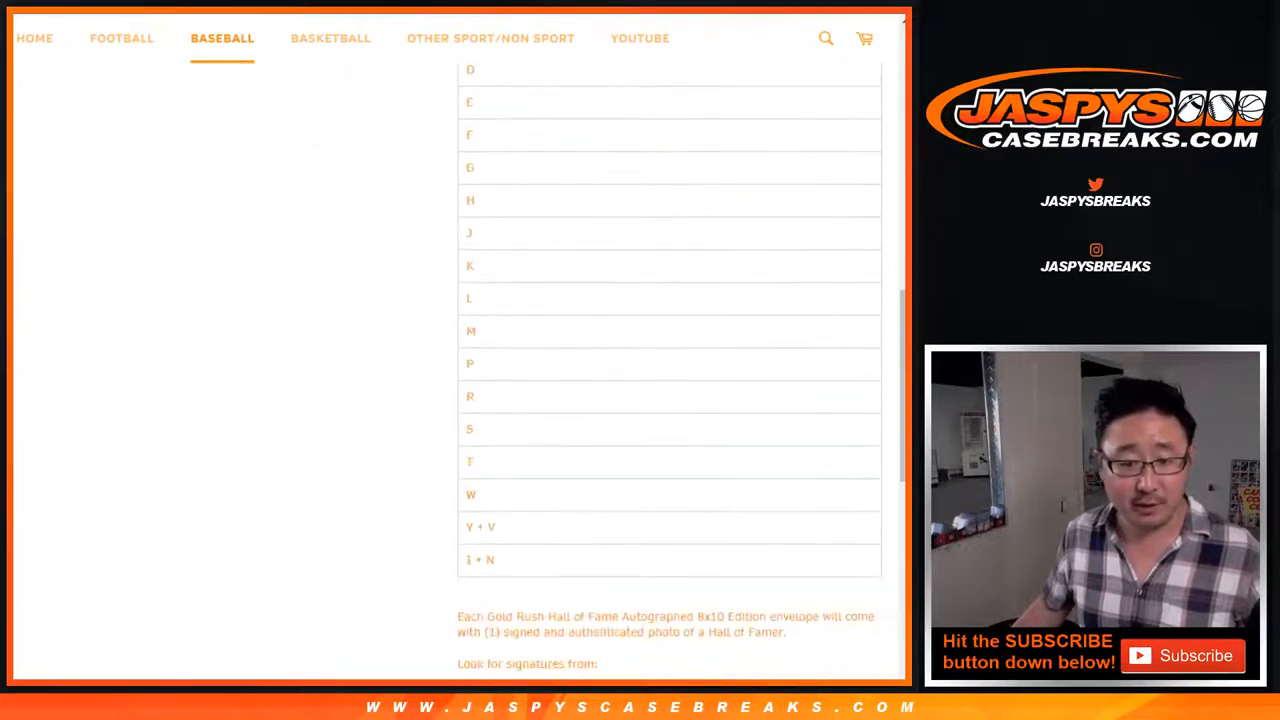
scroll("up", 3)
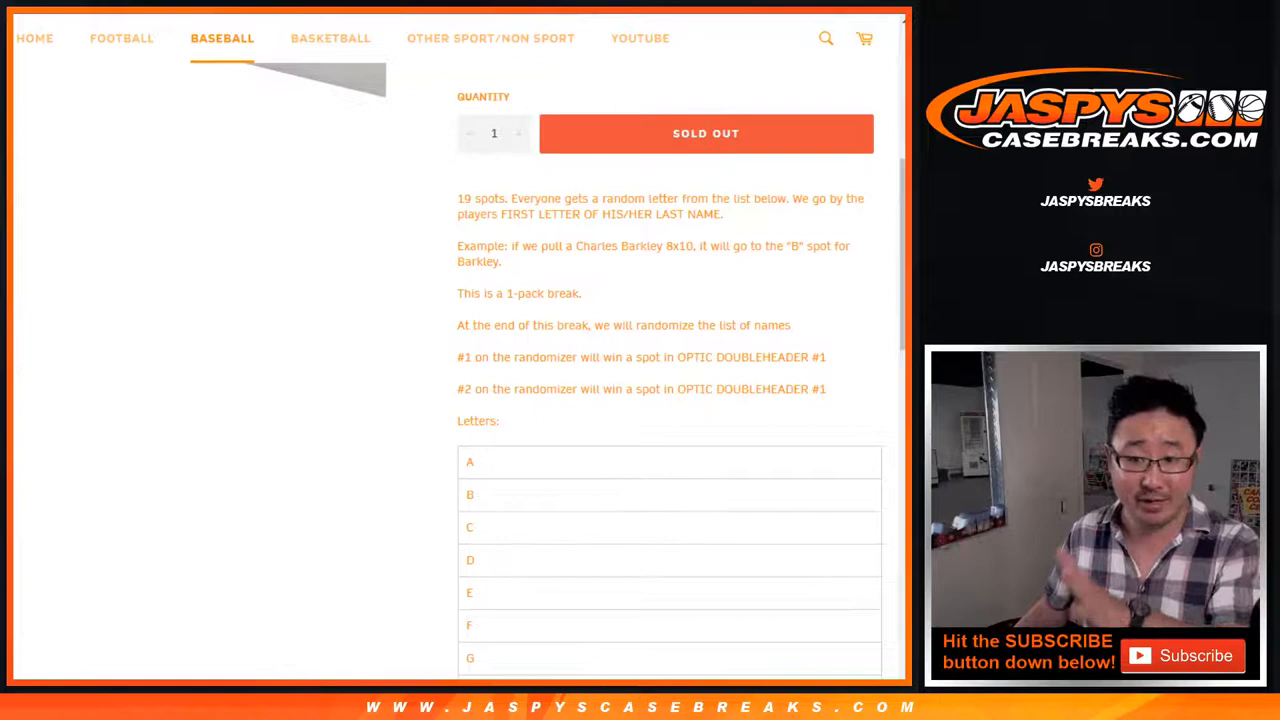
left_click_drag(457, 357, 557, 389)
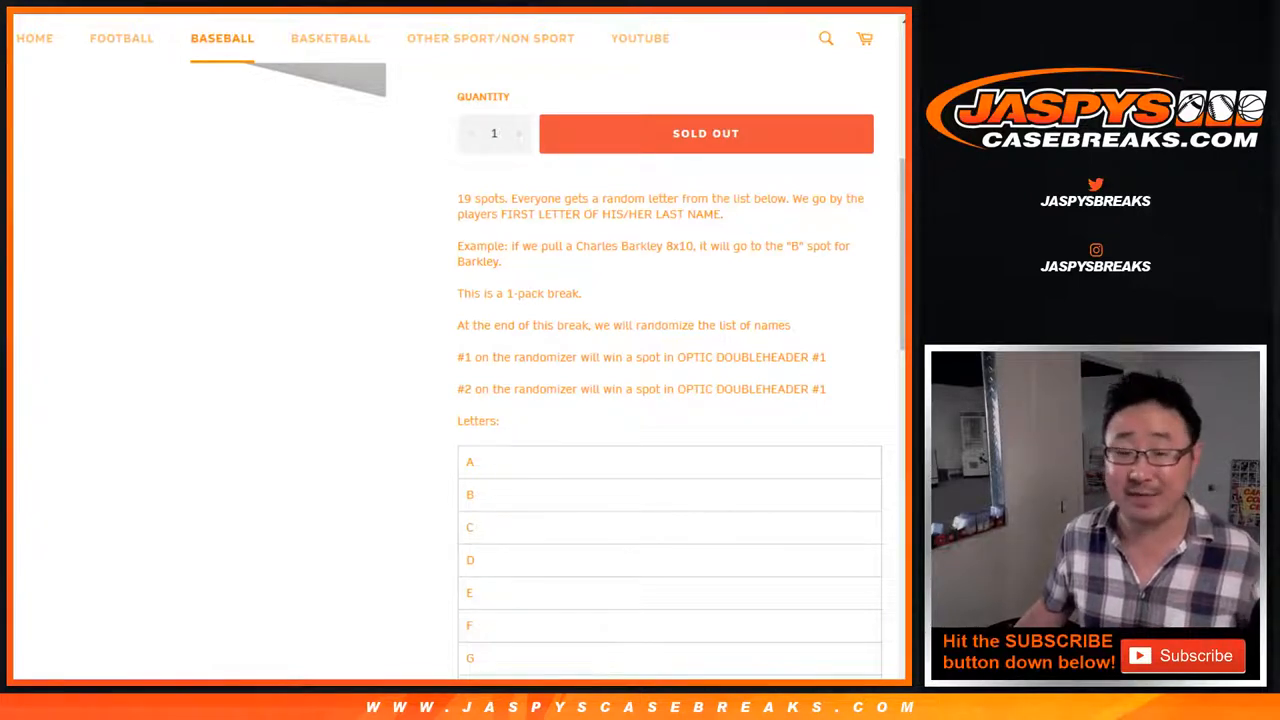
scroll("up", 3)
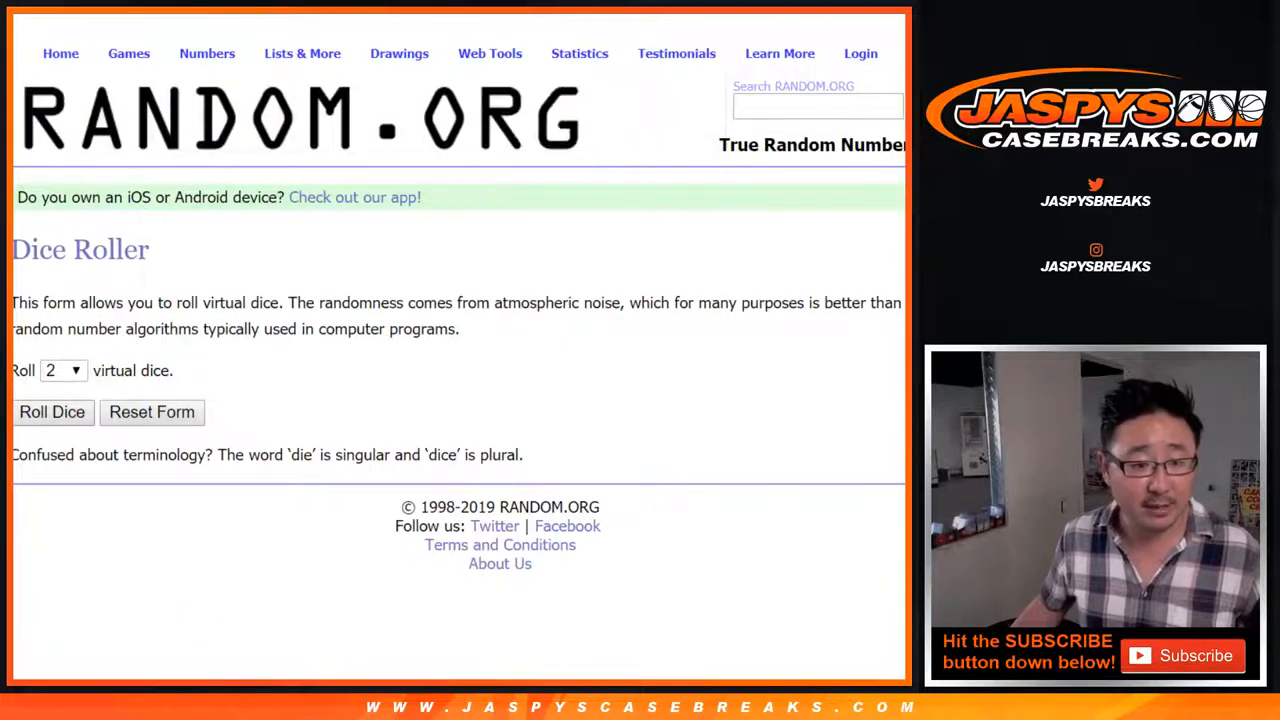
Step: Randomize the letter list in List Randomizer and select the shuffled letters for column B
left_click(51, 411)
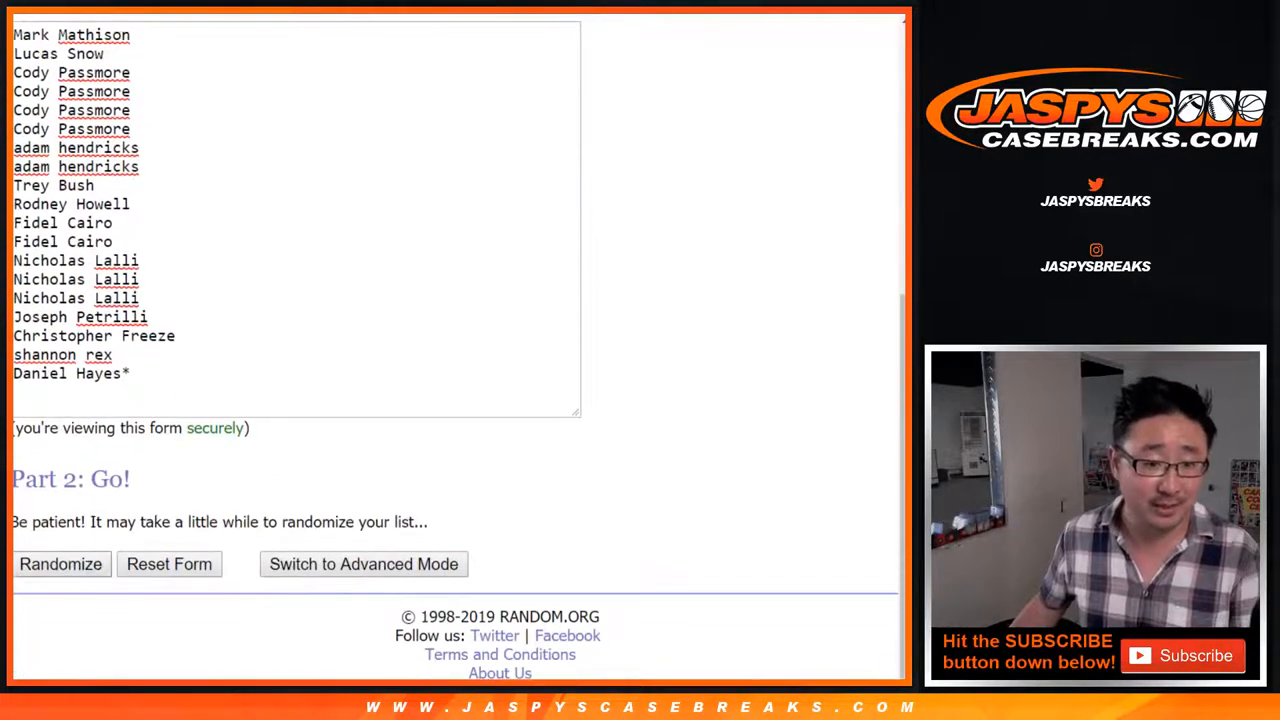
left_click(60, 563)
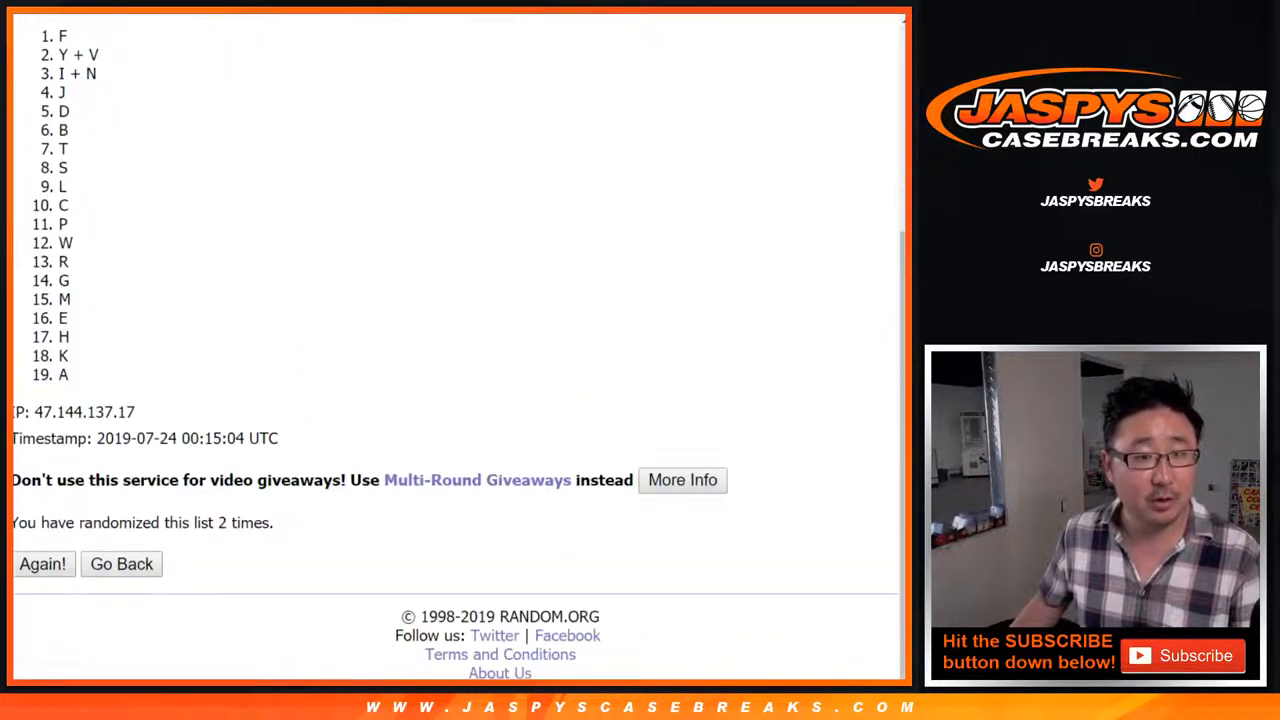
left_click_drag(60, 36, 70, 375)
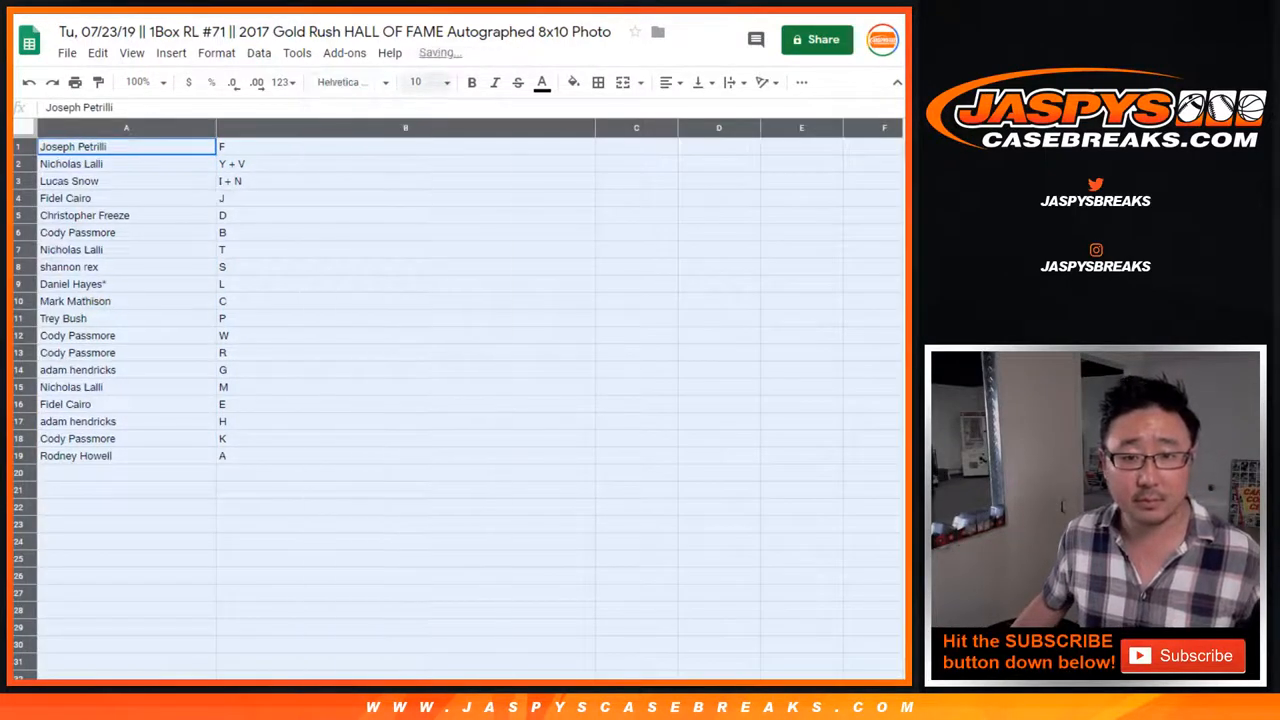
Step: Enlarge the name–letter table with font size 14 and 150% zoom
left_click(418, 82)
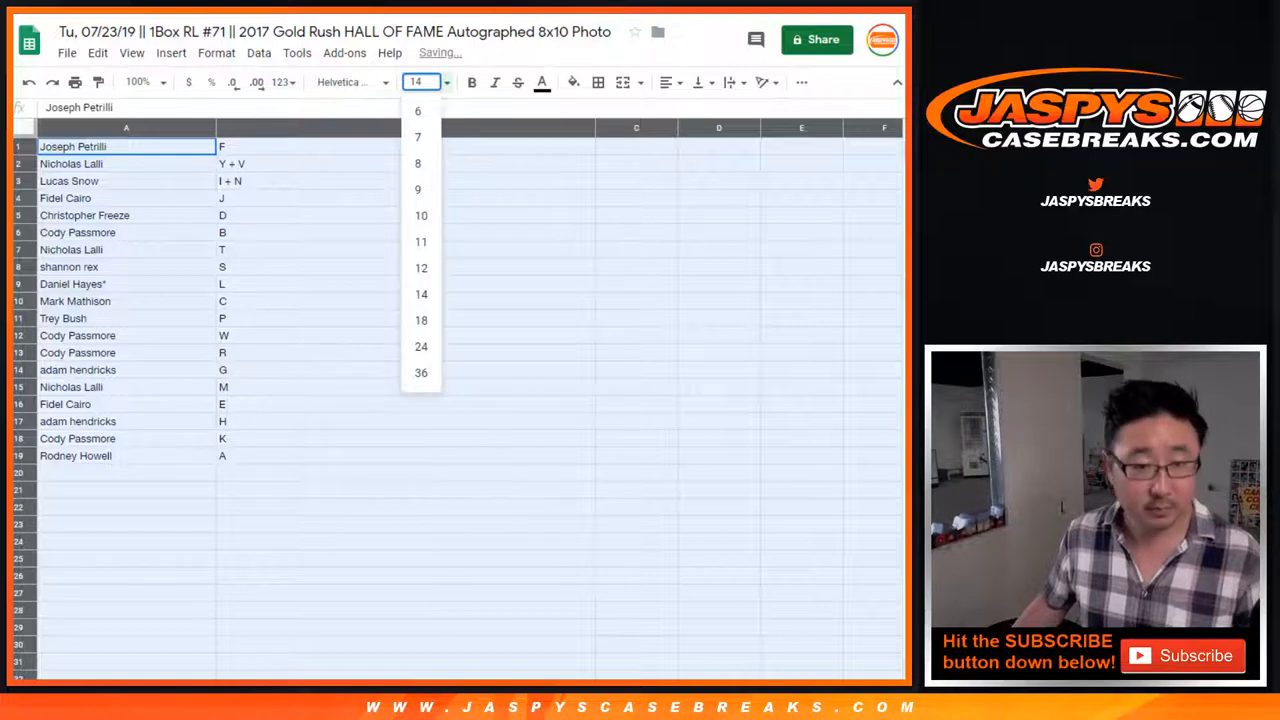
left_click(137, 82)
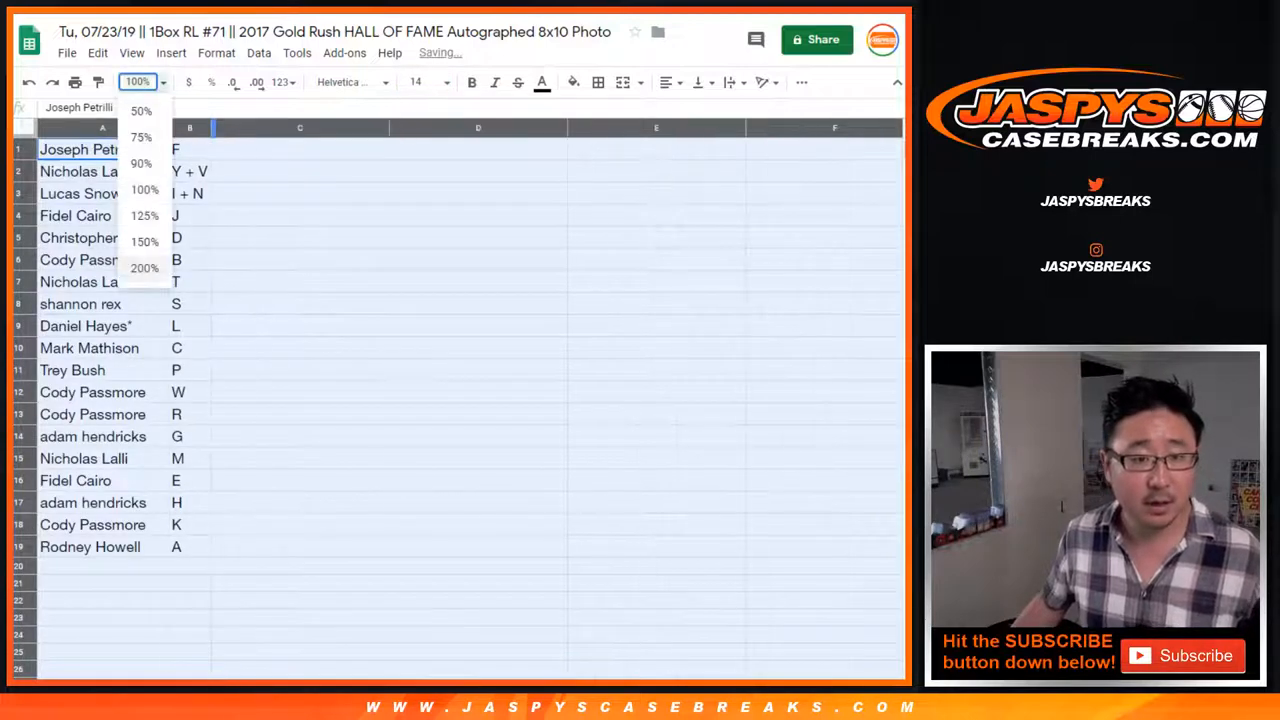
left_click(145, 242)
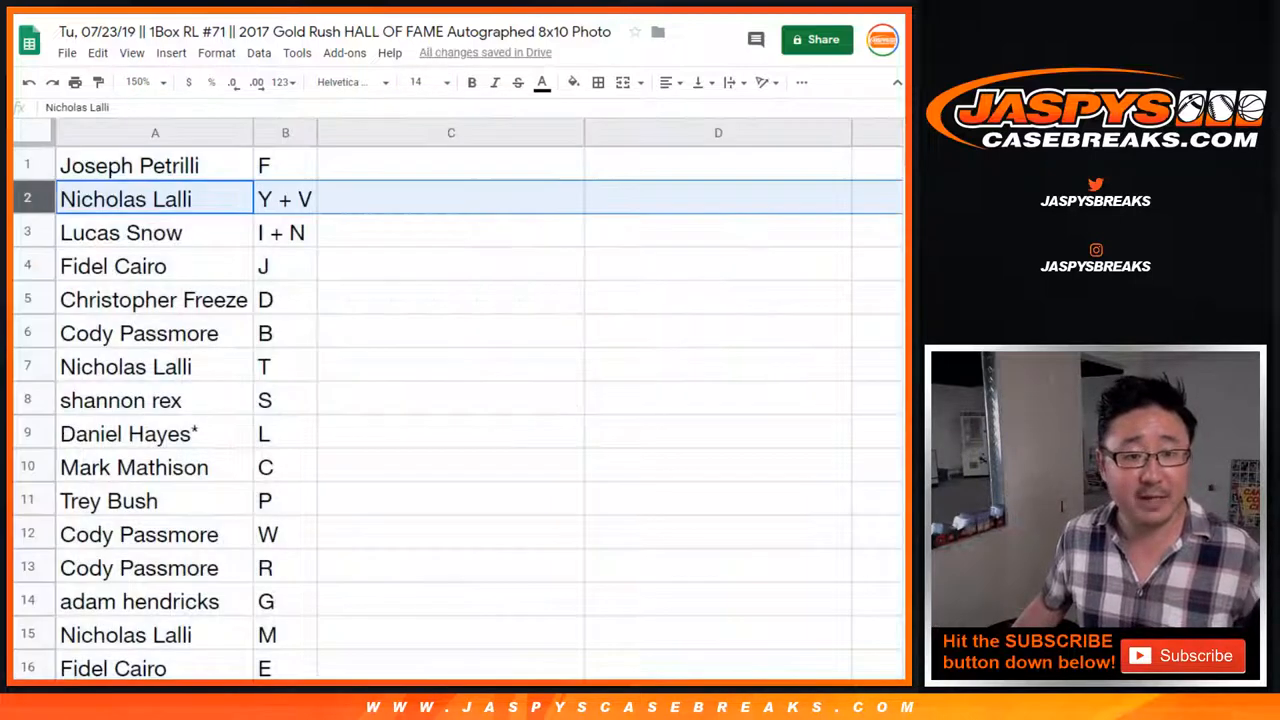
Step: Read down the buyer rows and sort the range by column B, A→Z
left_click(120, 232)
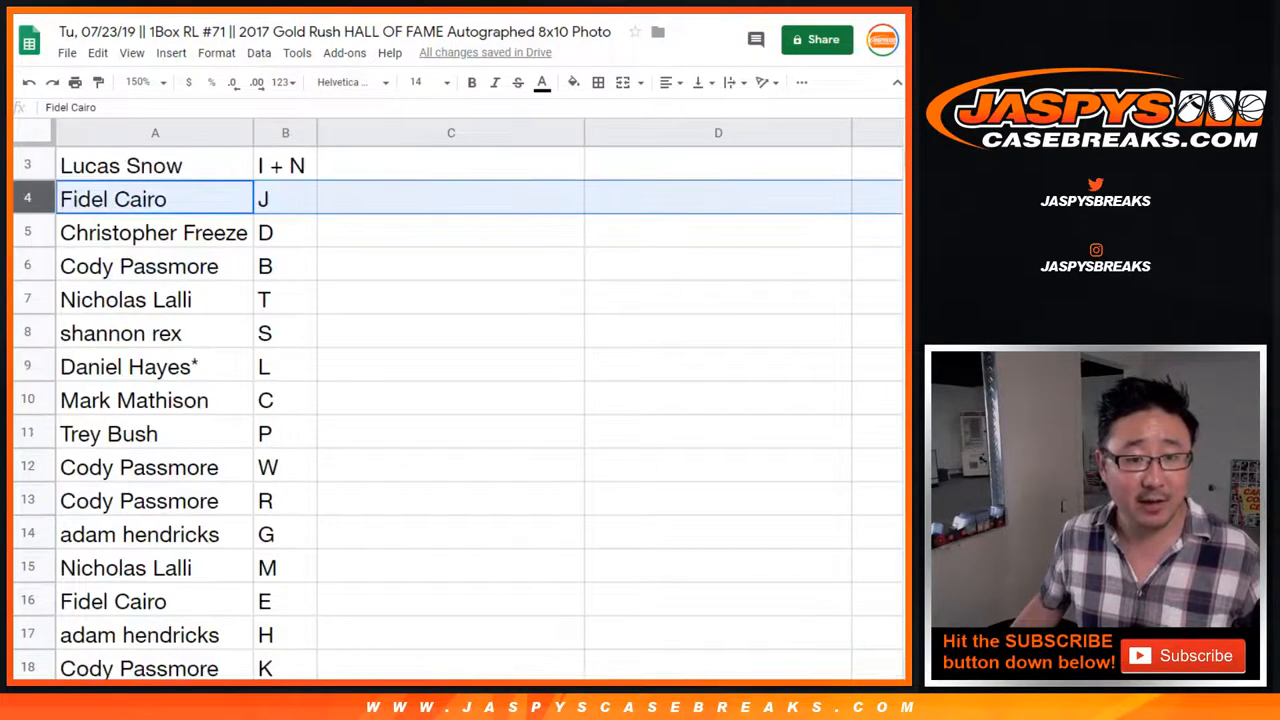
left_click(139, 265)
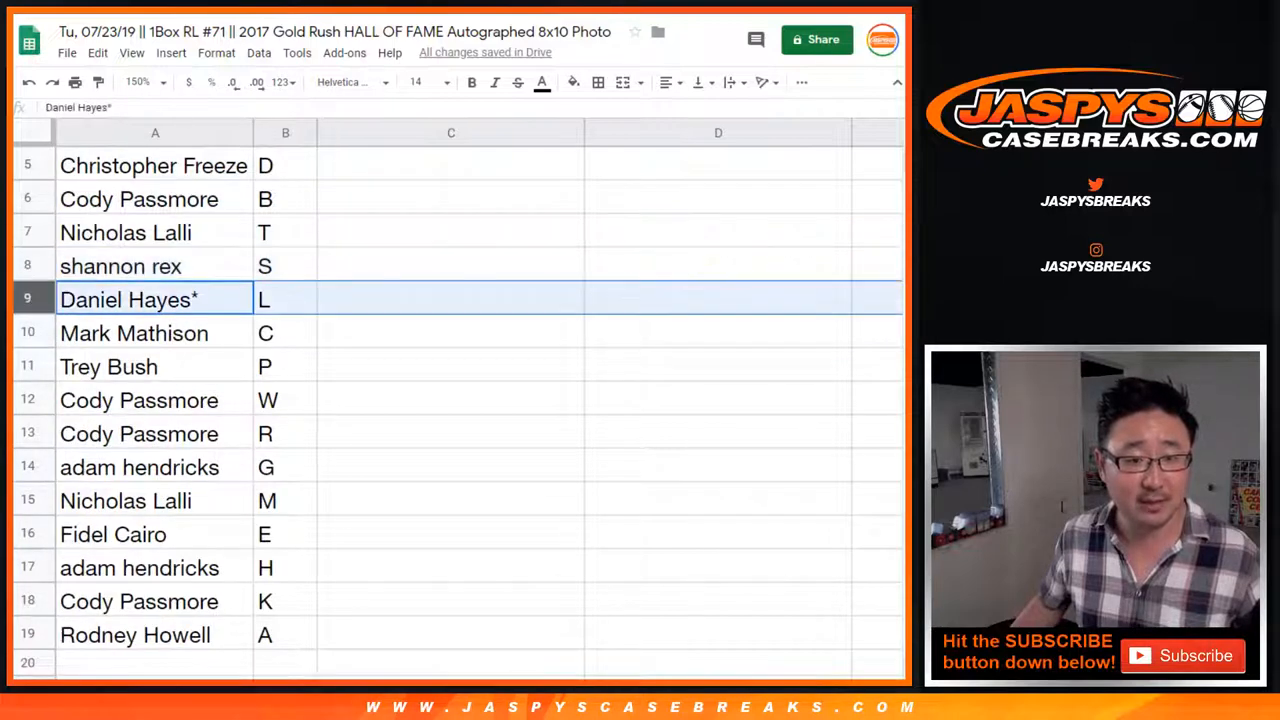
scroll("up", 3)
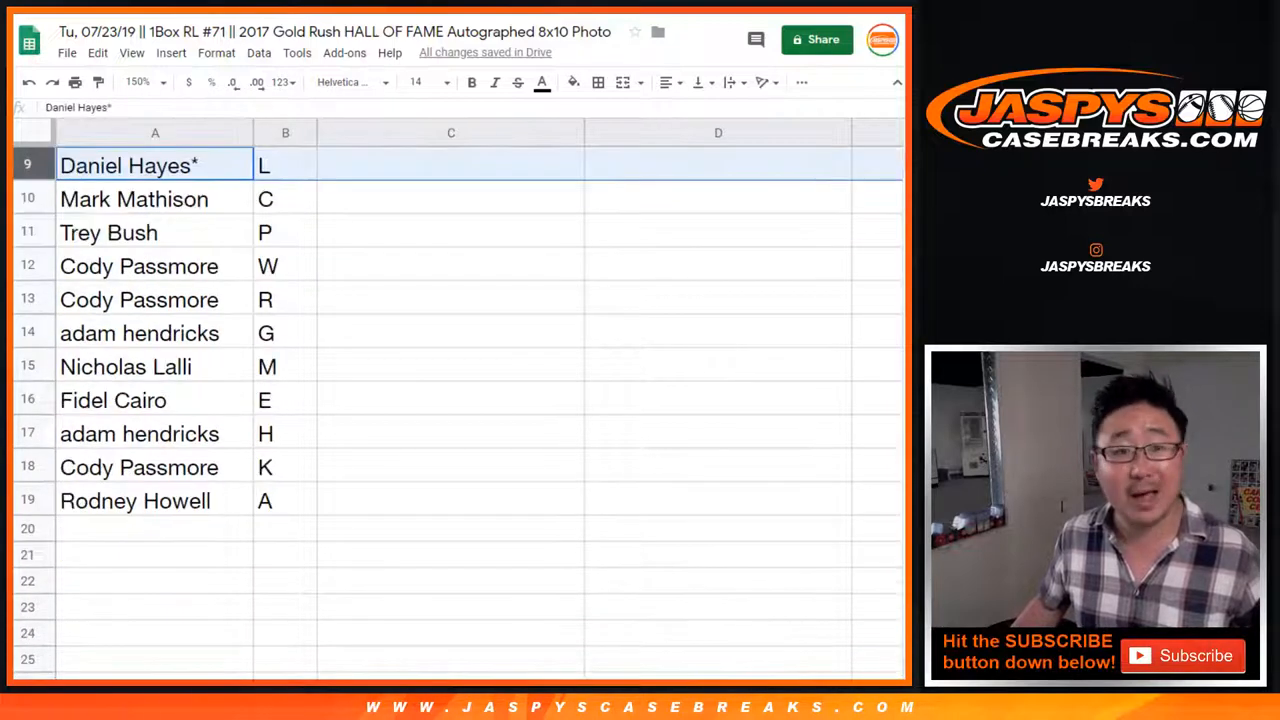
left_click(139, 265)
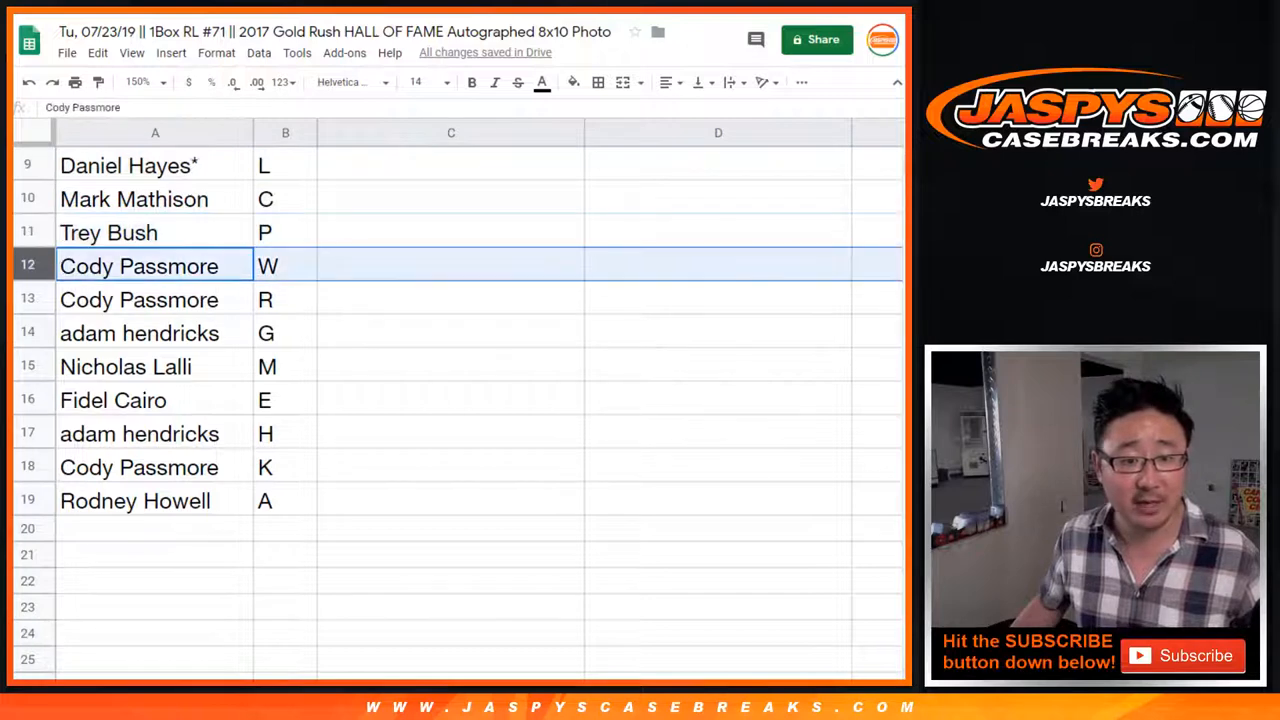
left_click(139, 333)
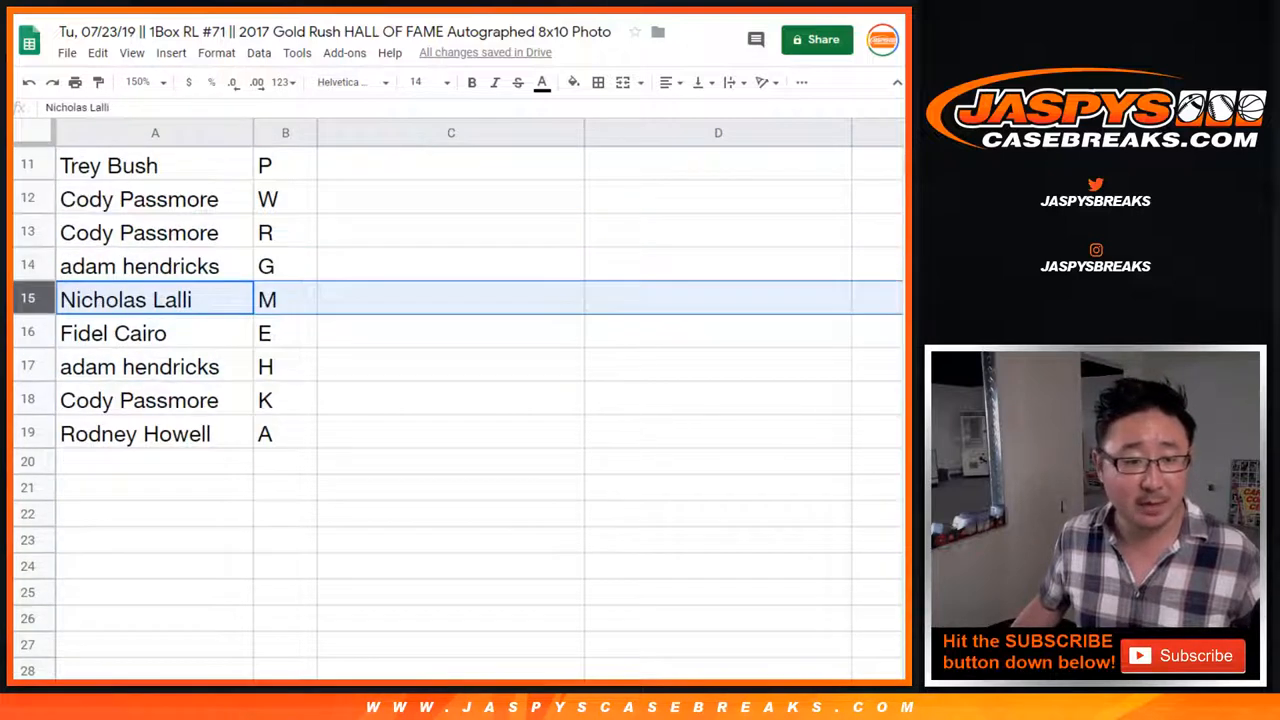
left_click(139, 400)
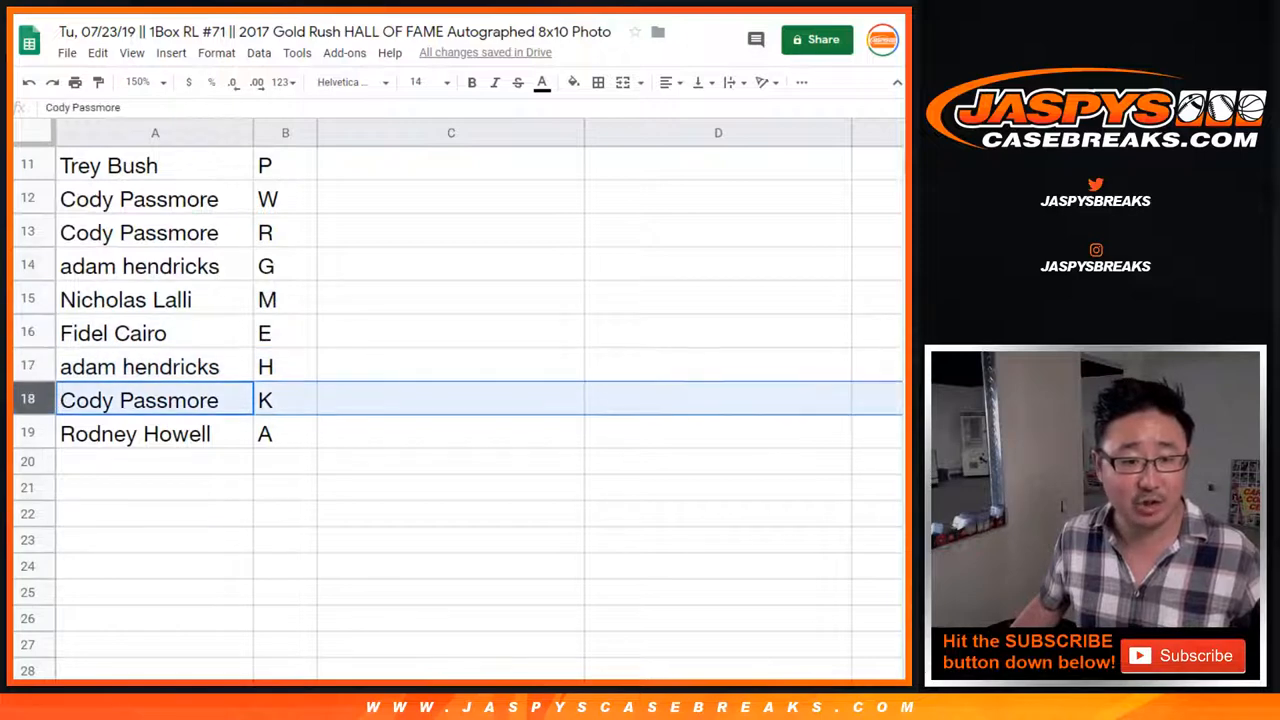
left_click(135, 433)
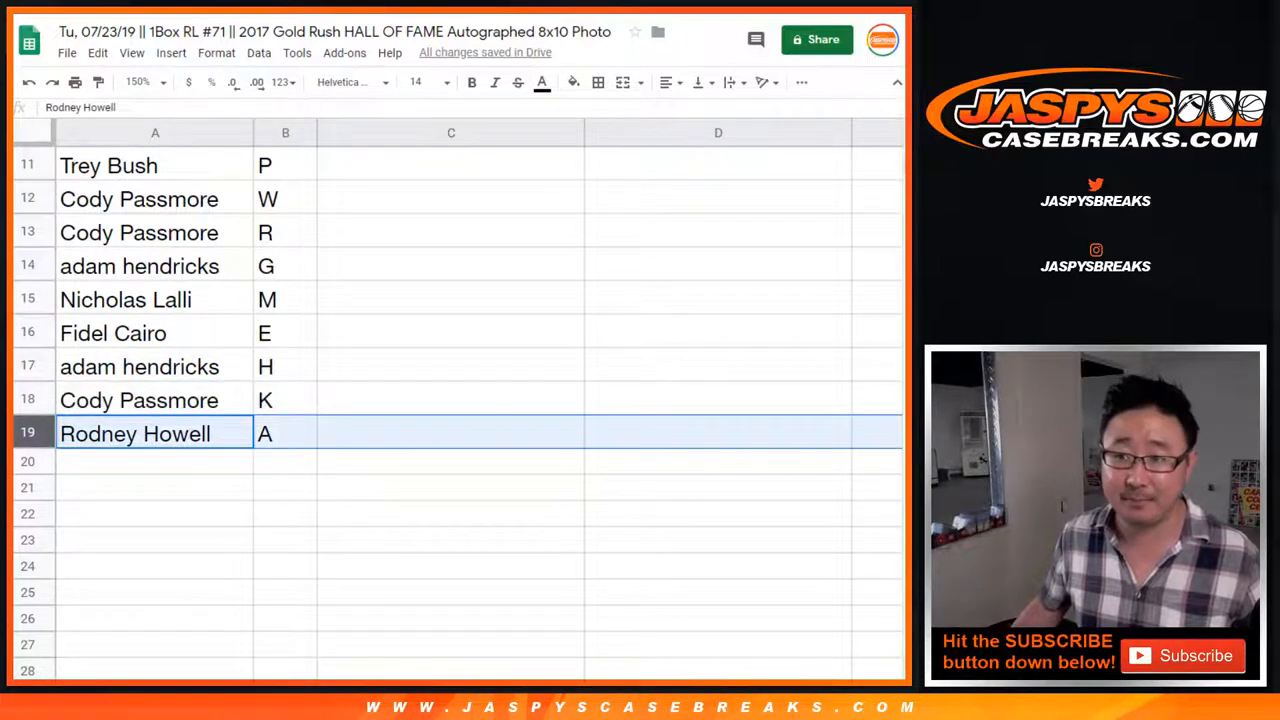
scroll("up", 3)
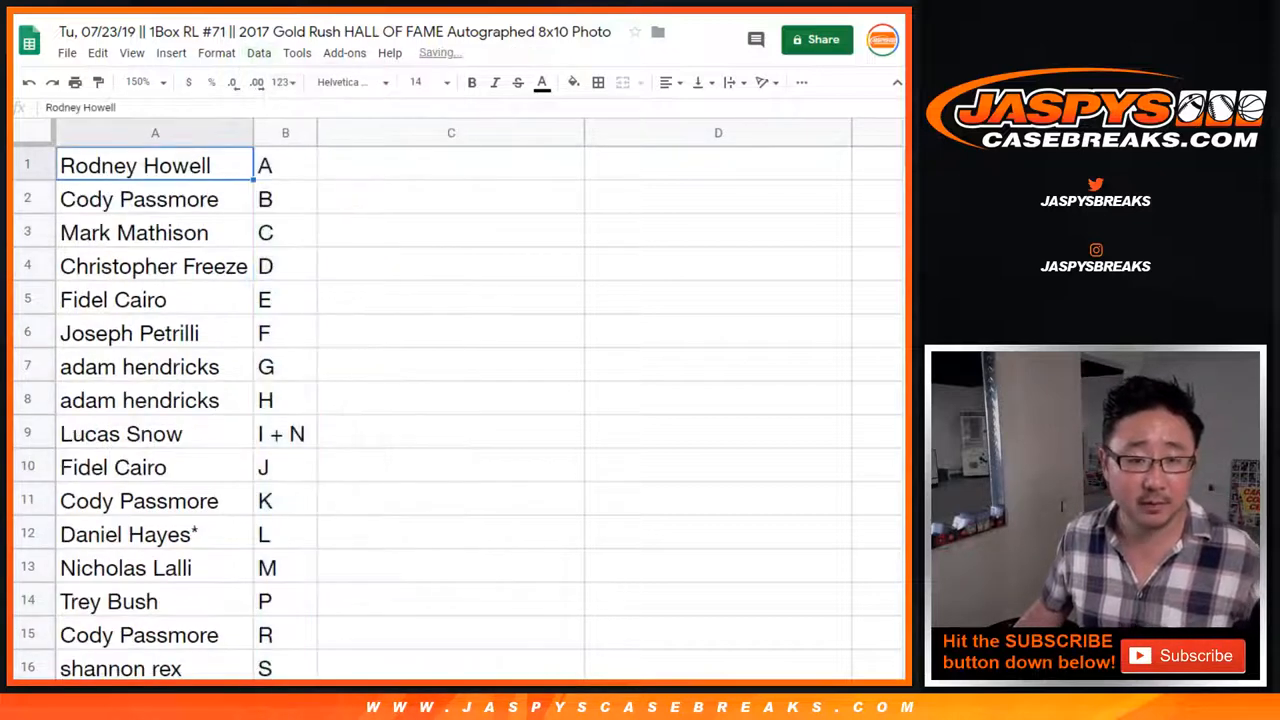
Step: Return zoom to 100% and select A1:B19 to center align it with all borders
left_click(135, 82)
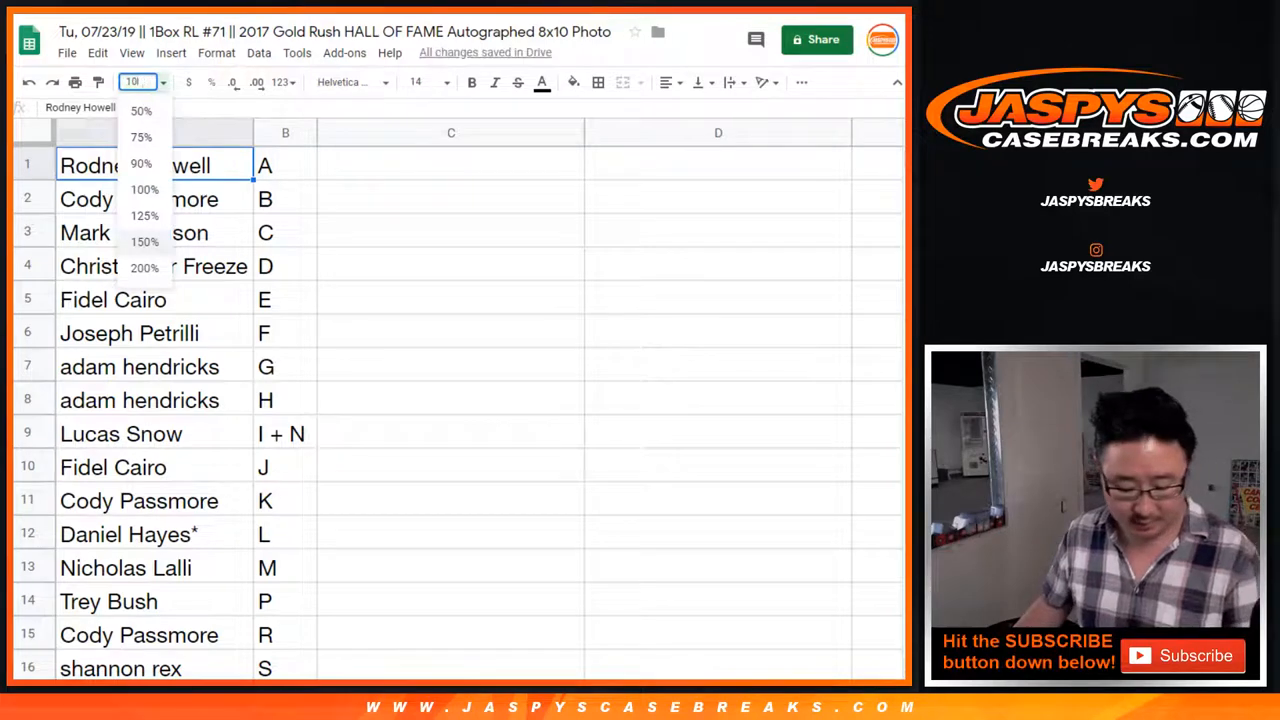
left_click(145, 189)
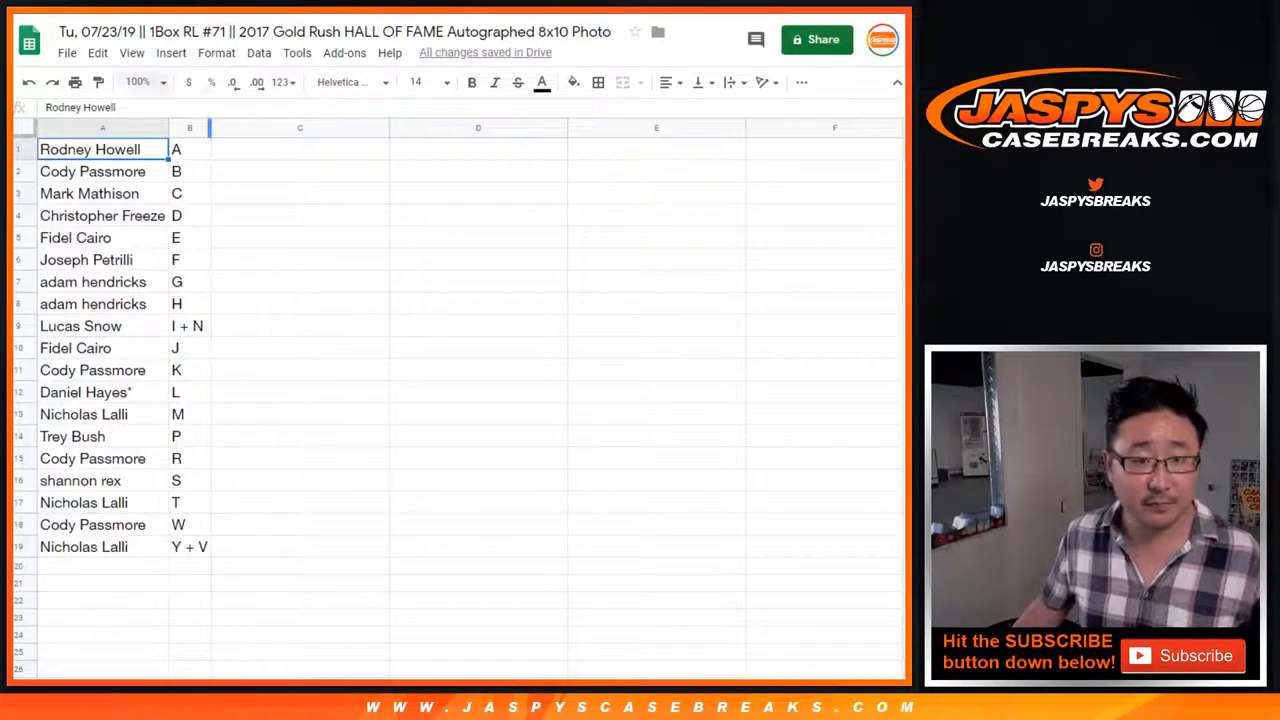
left_click(138, 82)
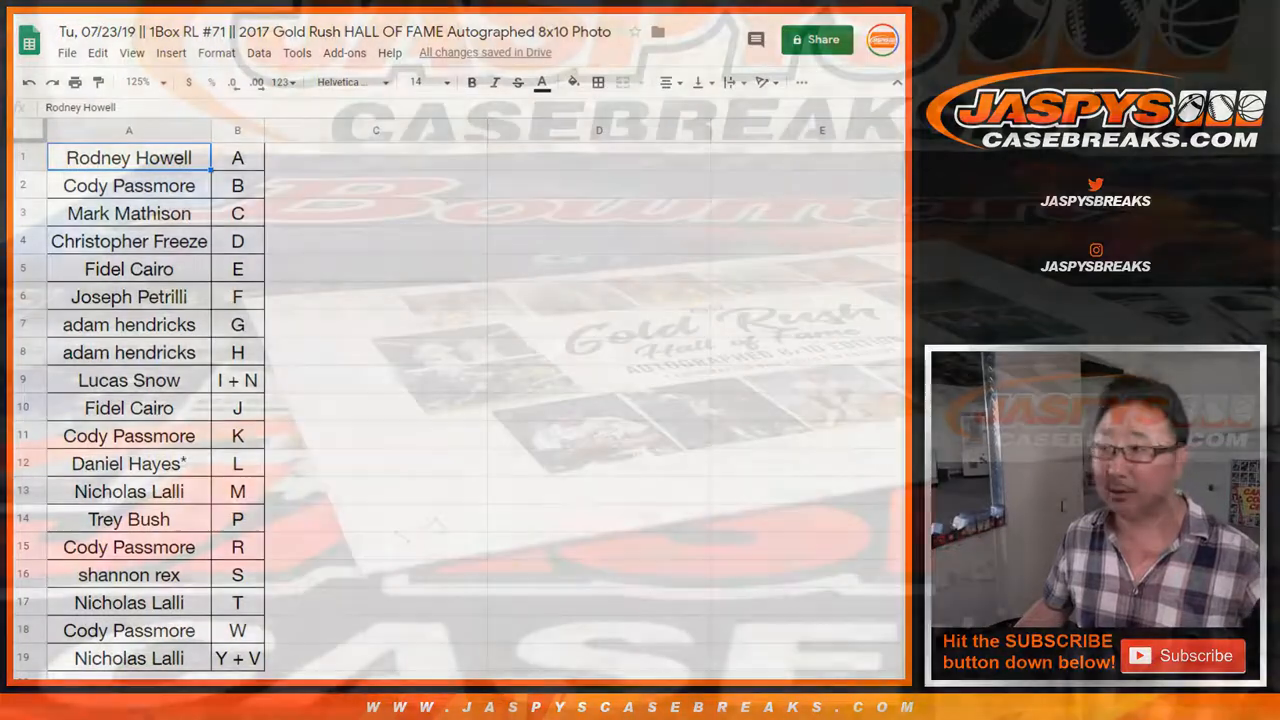
Step: Review the finished buyer-letter sheet before returning to RANDOM.ORG
left_click(375, 185)
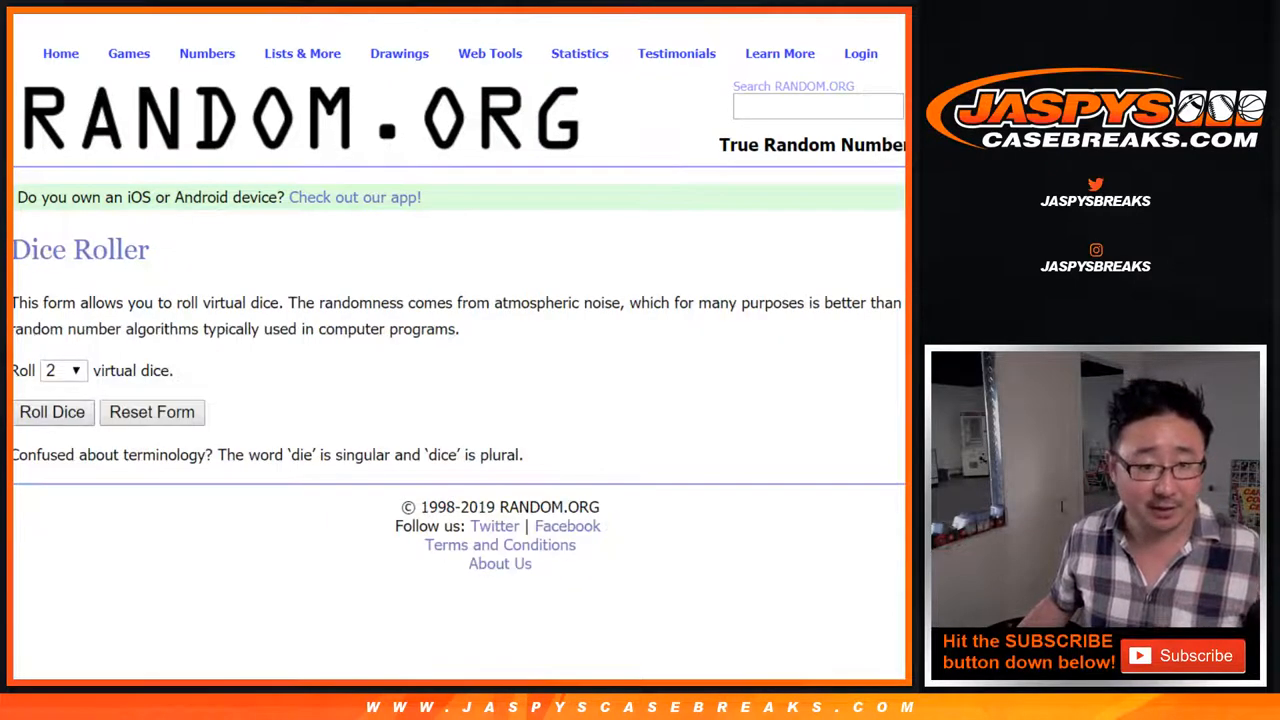
left_click(52, 411)
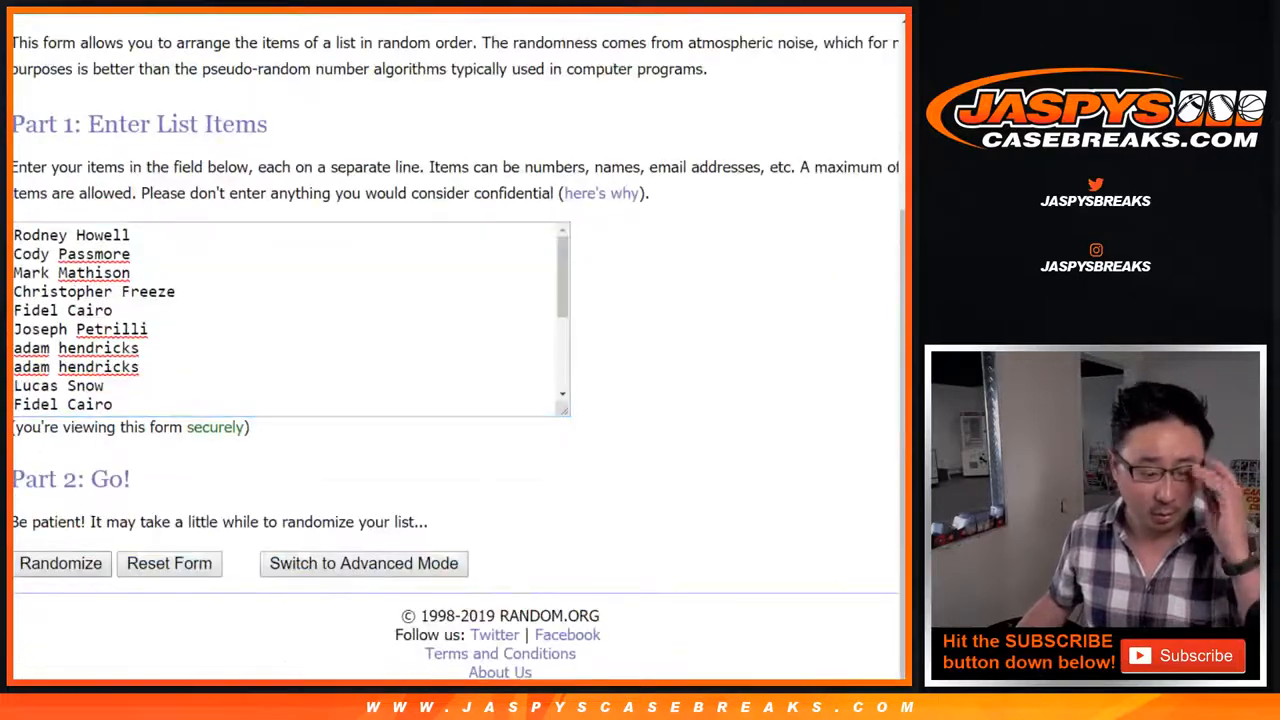
left_click(60, 563)
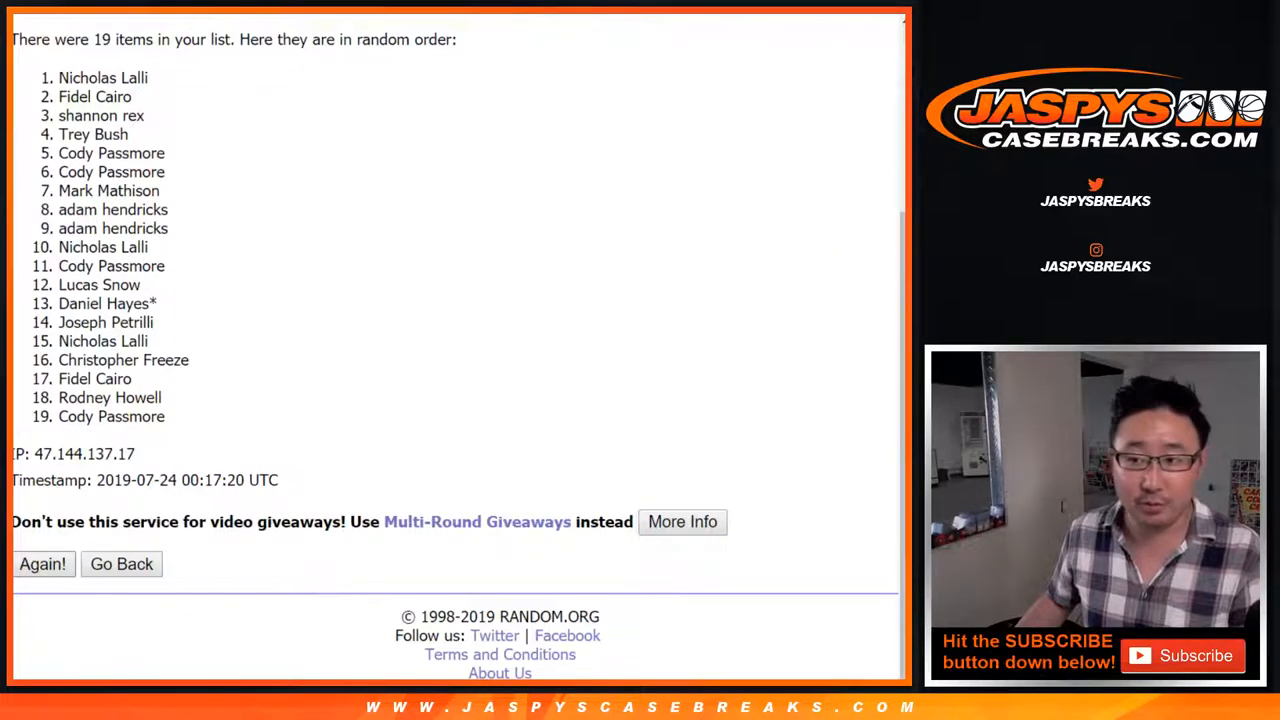
left_click(42, 563)
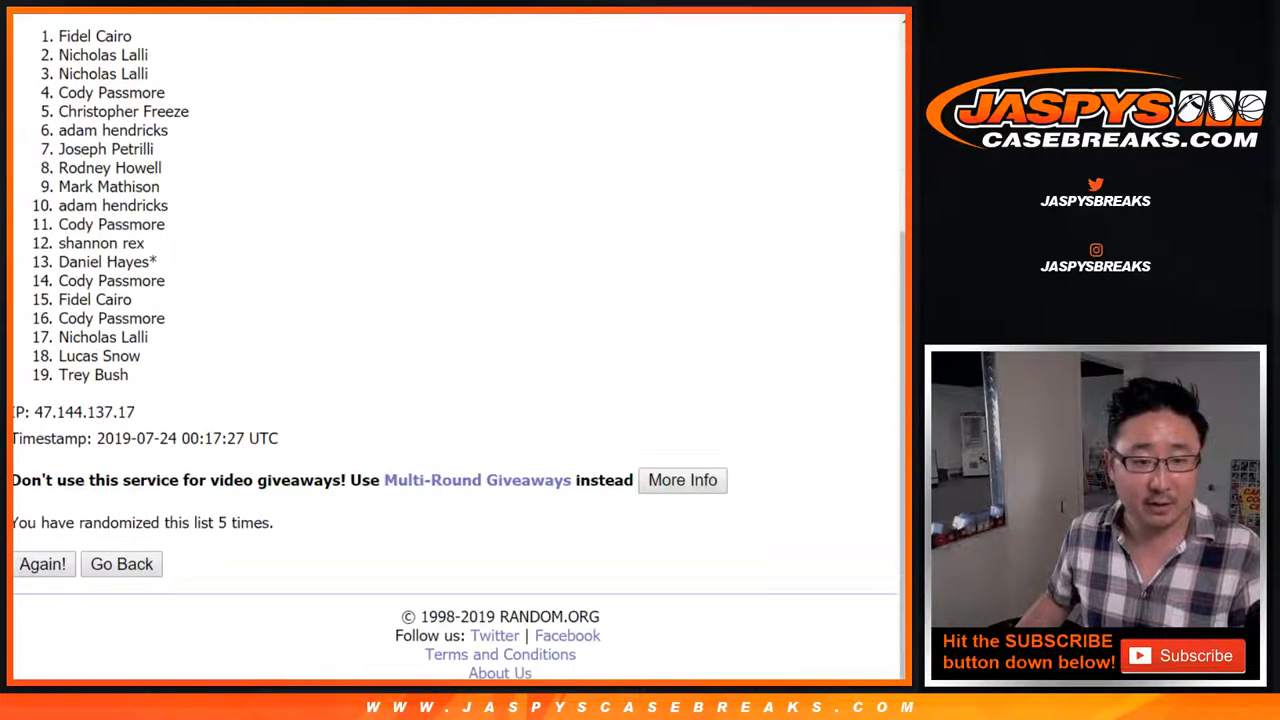
left_click(42, 563)
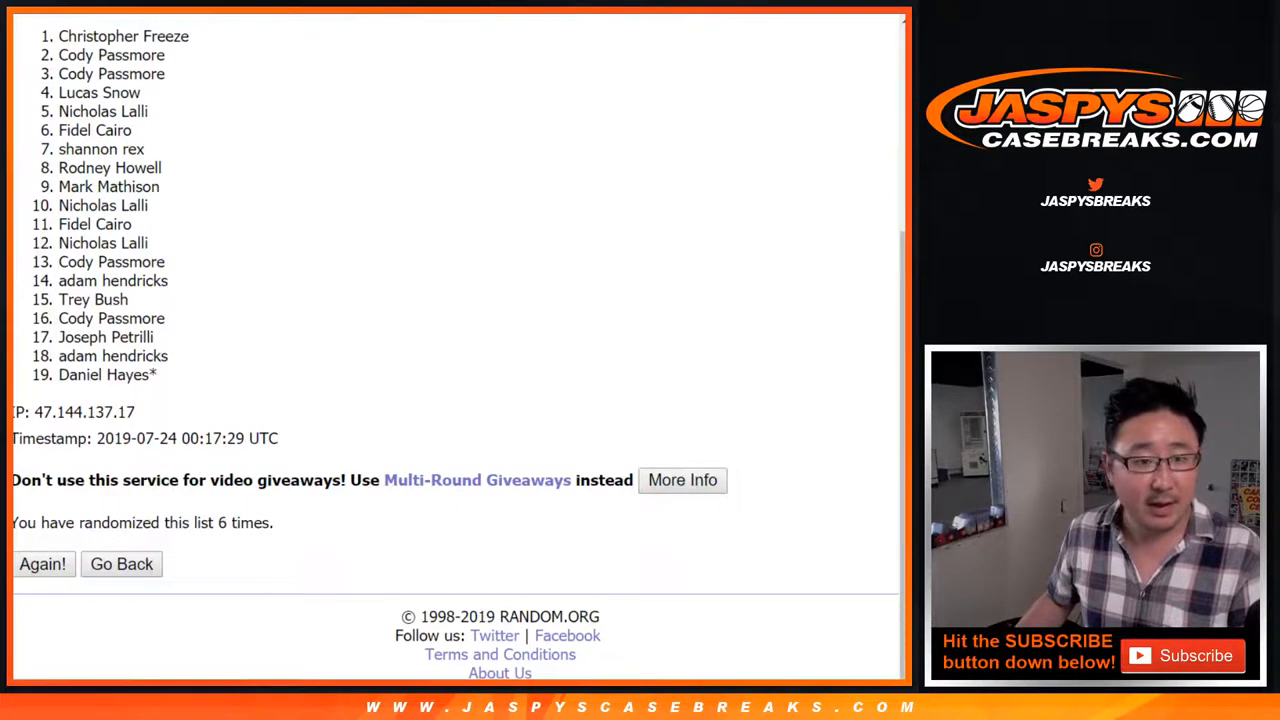
left_click_drag(59, 36, 170, 55)
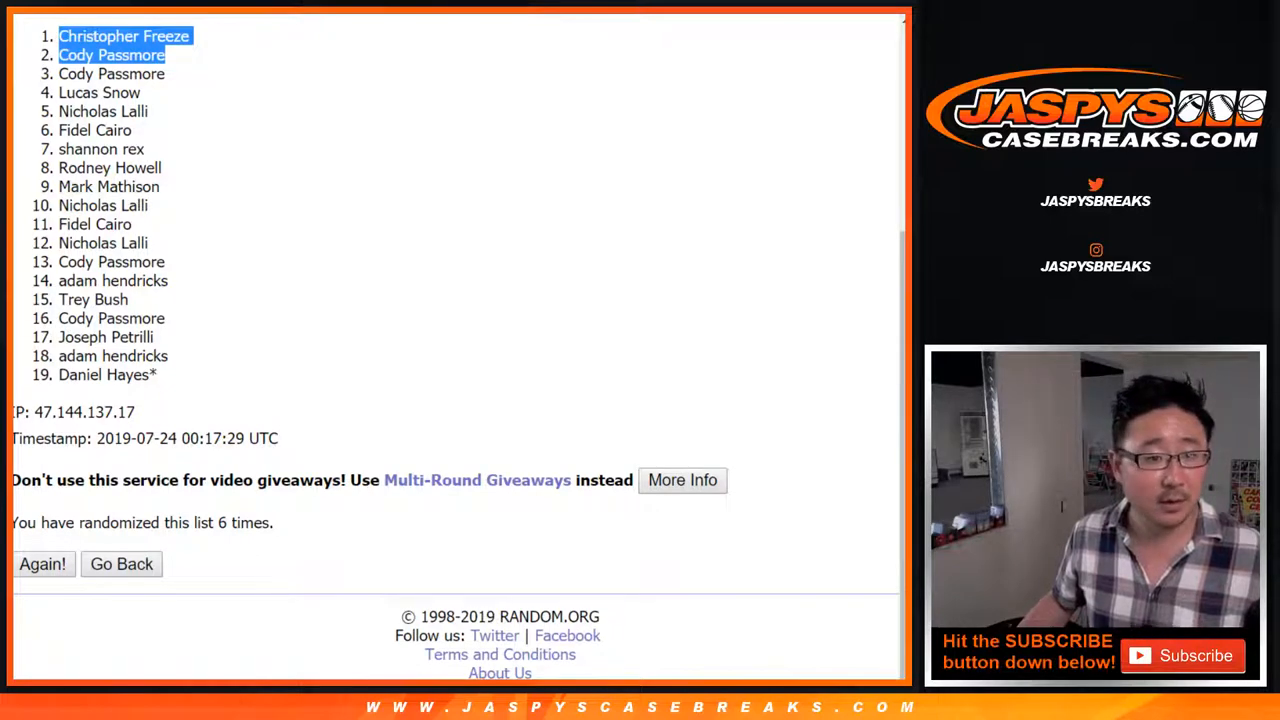
scroll("up", 3)
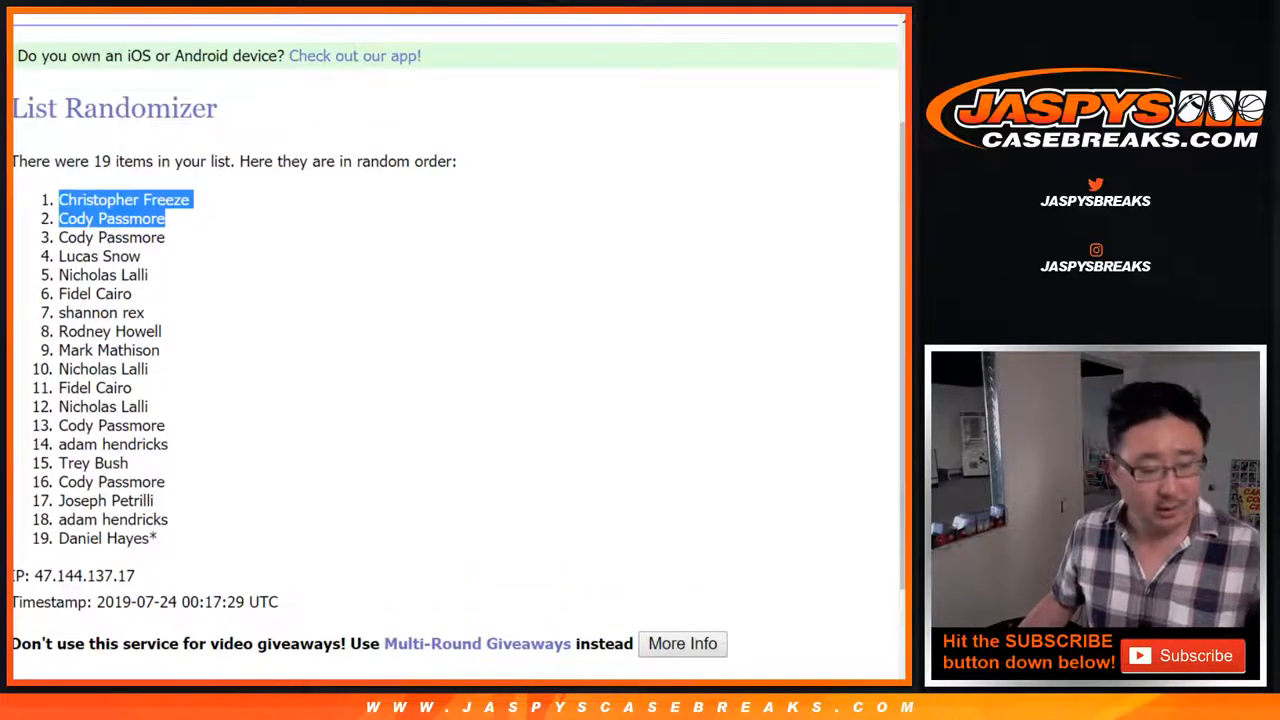